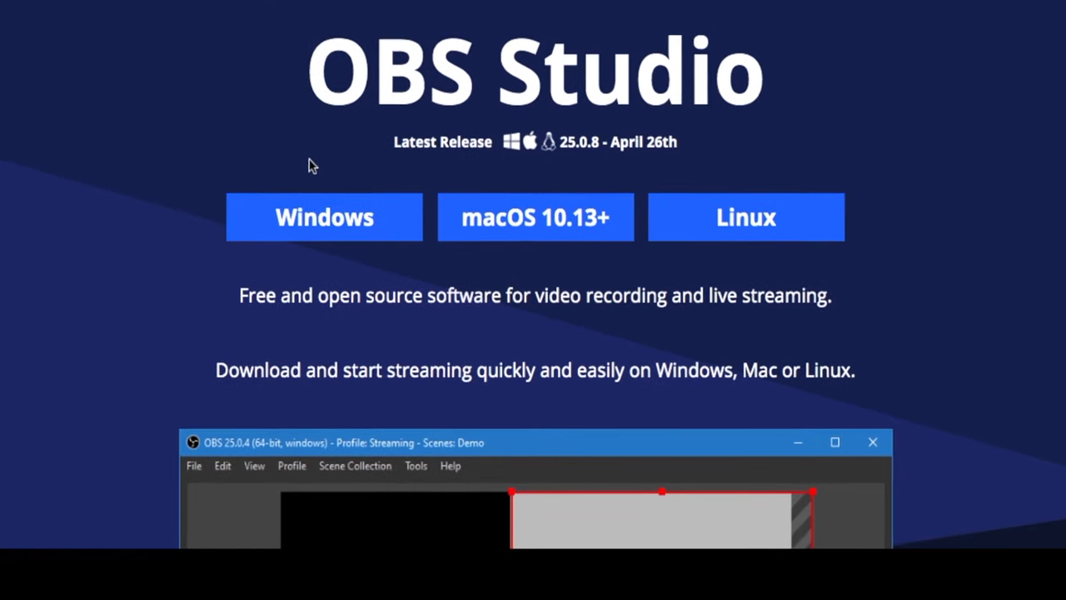
- Scroll the camera menu to the shooting settings page showing Continuous AF and Wide focus area
{"action": "scroll", "scroll_direction": "down", "scroll_amount": 3}
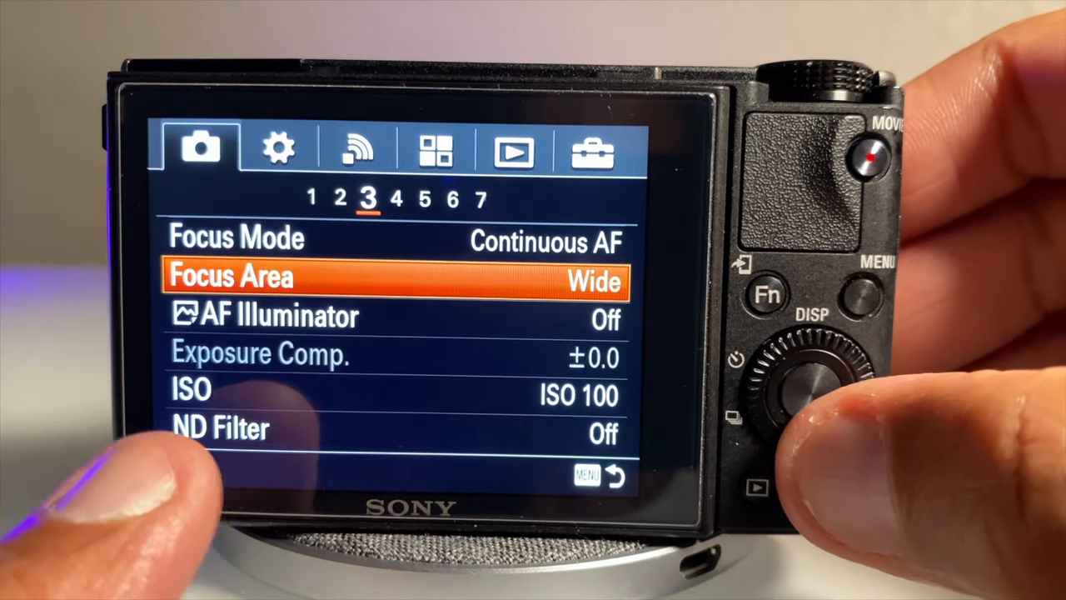
{"action": "key", "text": "down"}
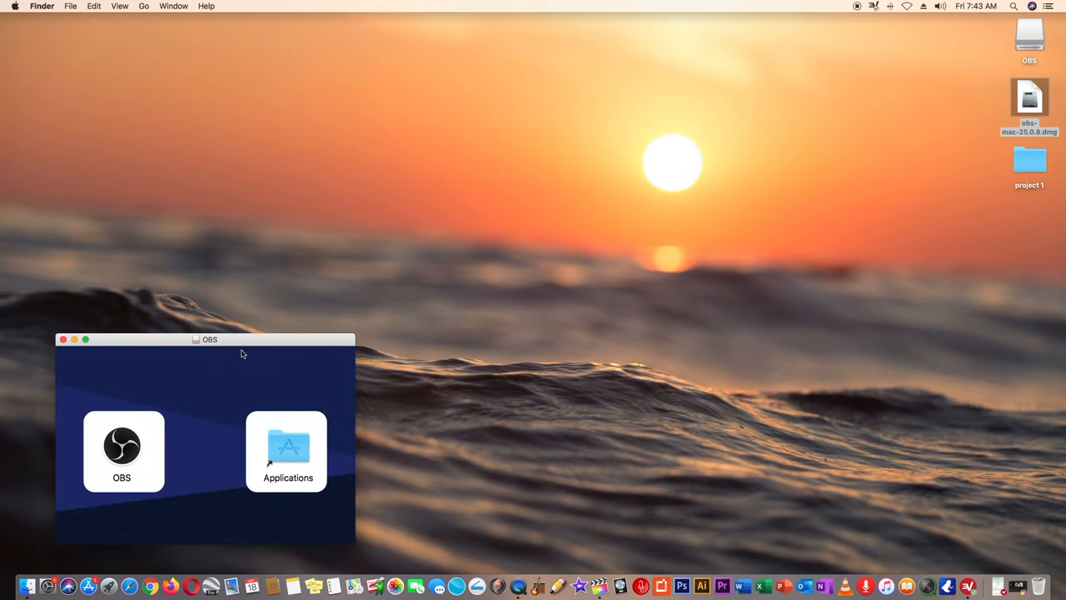
- Copy the OBS app from the mounted disk image into the Applications folder
{"action": "left_click_drag", "start_coordinate": [210, 340], "coordinate": [533, 170]}
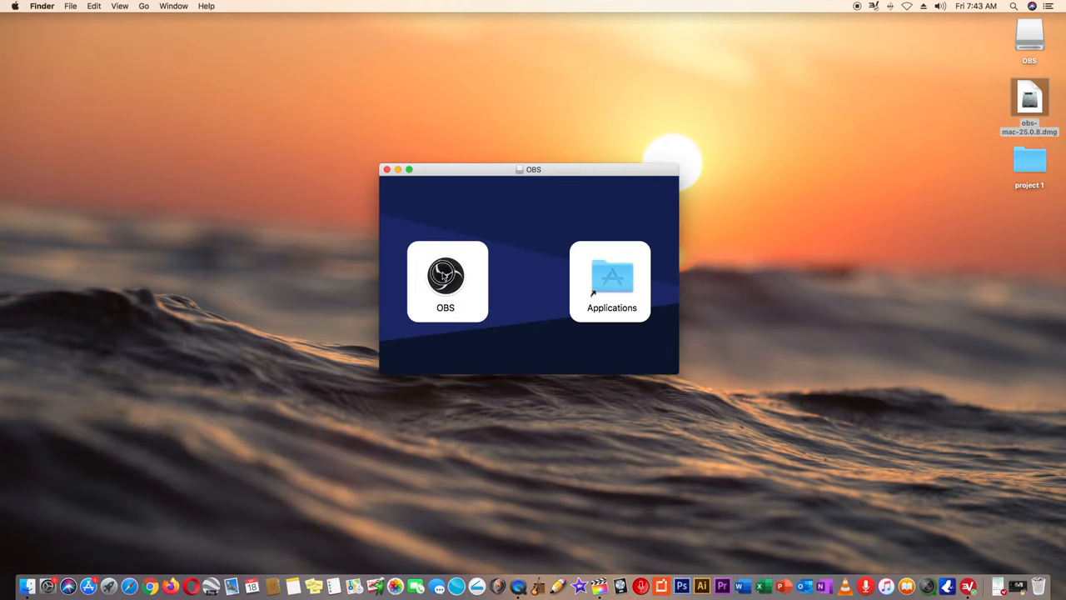
{"action": "left_click", "coordinate": [446, 280]}
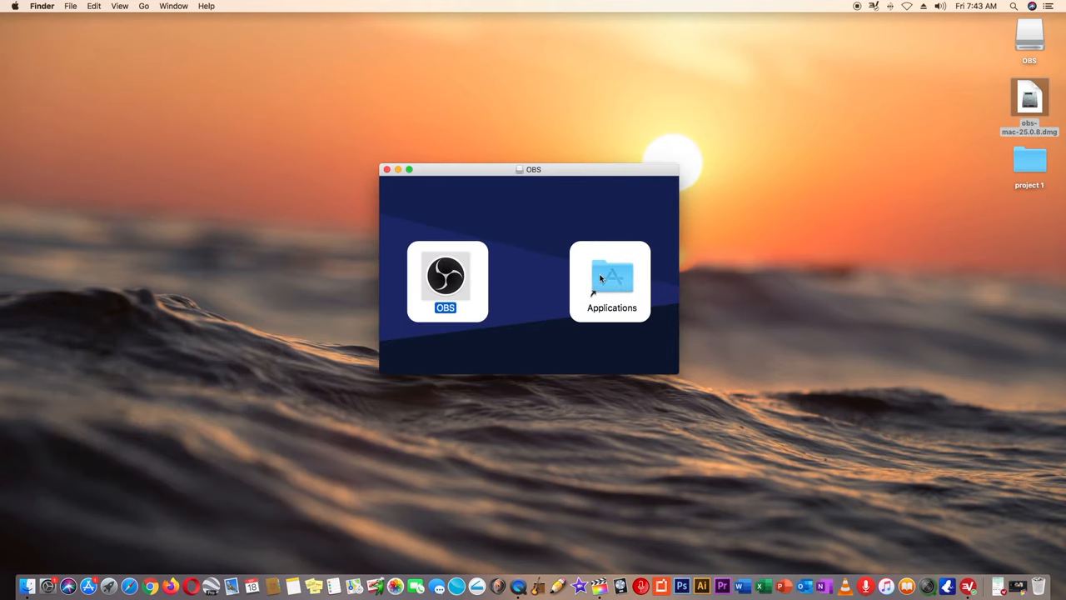
{"action": "mouse_move", "coordinate": [606, 274]}
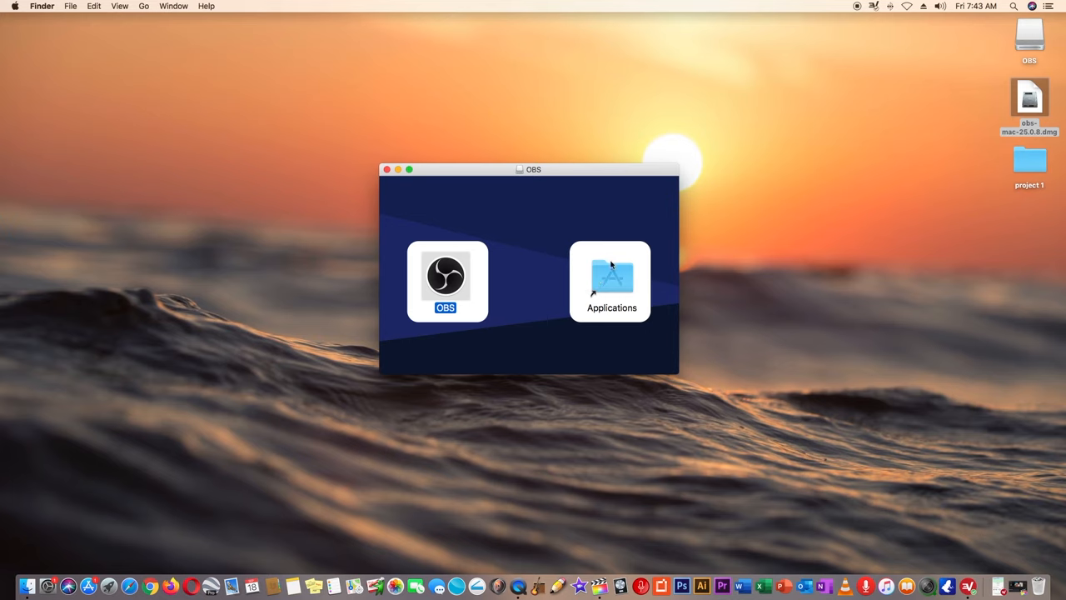
{"action": "left_click_drag", "start_coordinate": [446, 280], "coordinate": [612, 279]}
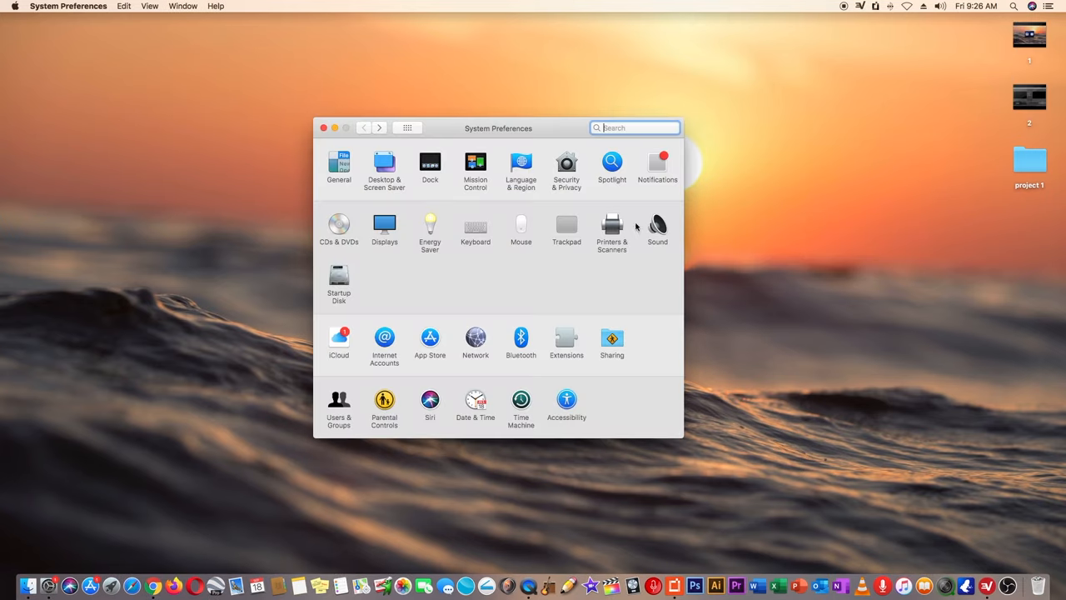
- Show the System Preferences overview grid of all settings panes
{"action": "left_click", "coordinate": [656, 225]}
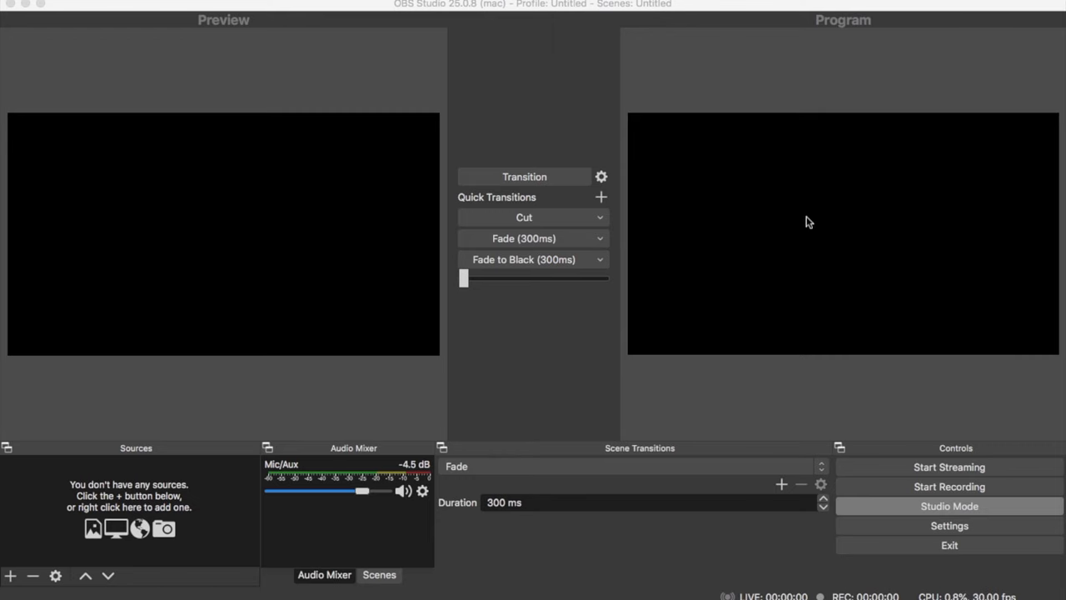
{"action": "mouse_move", "coordinate": [646, 527]}
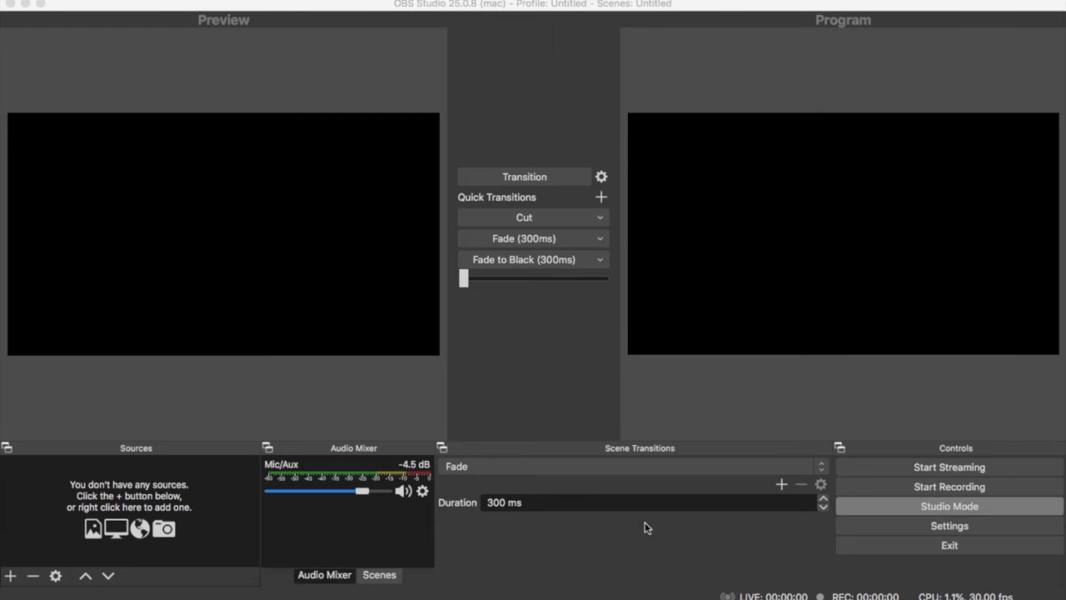
{"action": "mouse_move", "coordinate": [243, 297]}
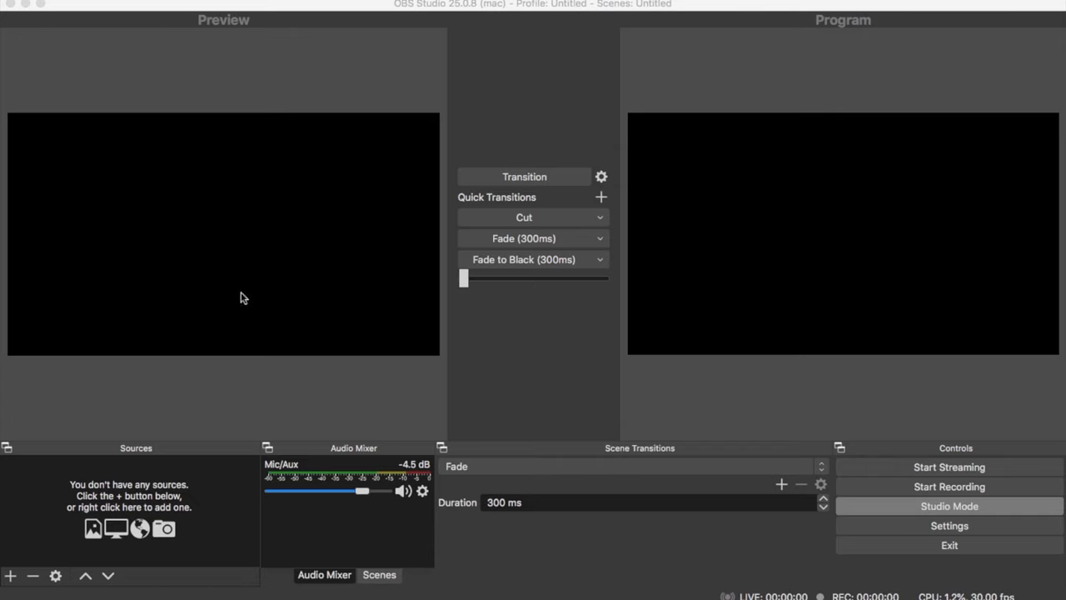
{"action": "mouse_move", "coordinate": [843, 279]}
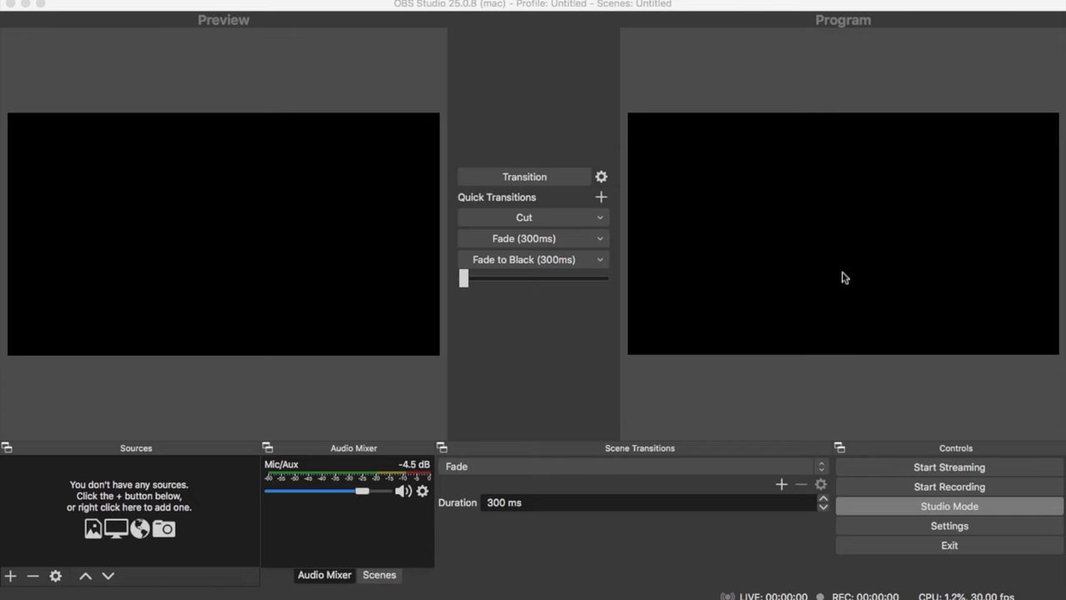
{"action": "mouse_move", "coordinate": [603, 190]}
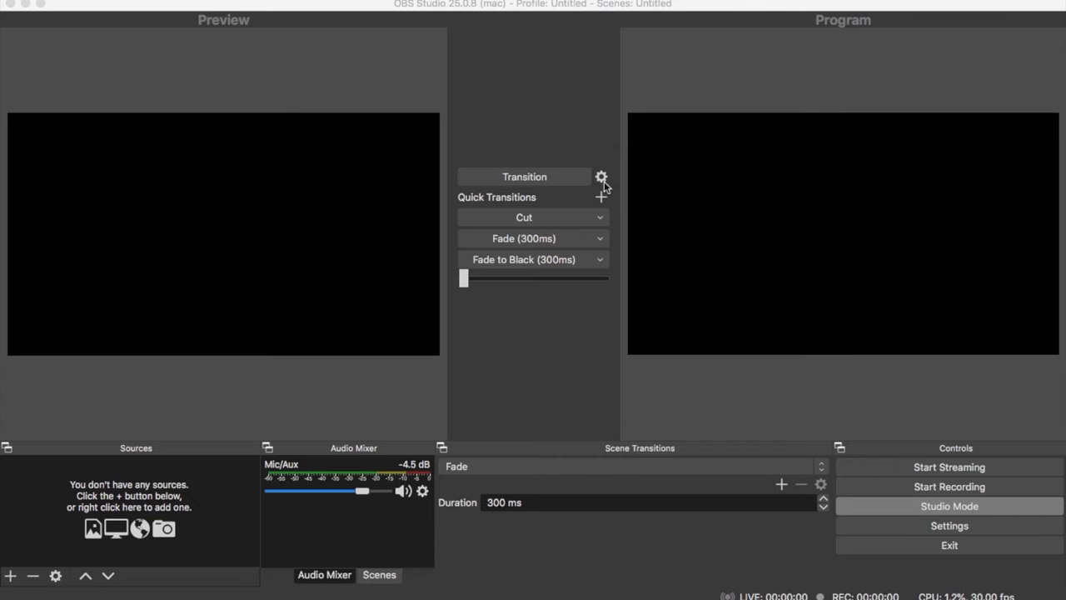
{"action": "mouse_move", "coordinate": [510, 269]}
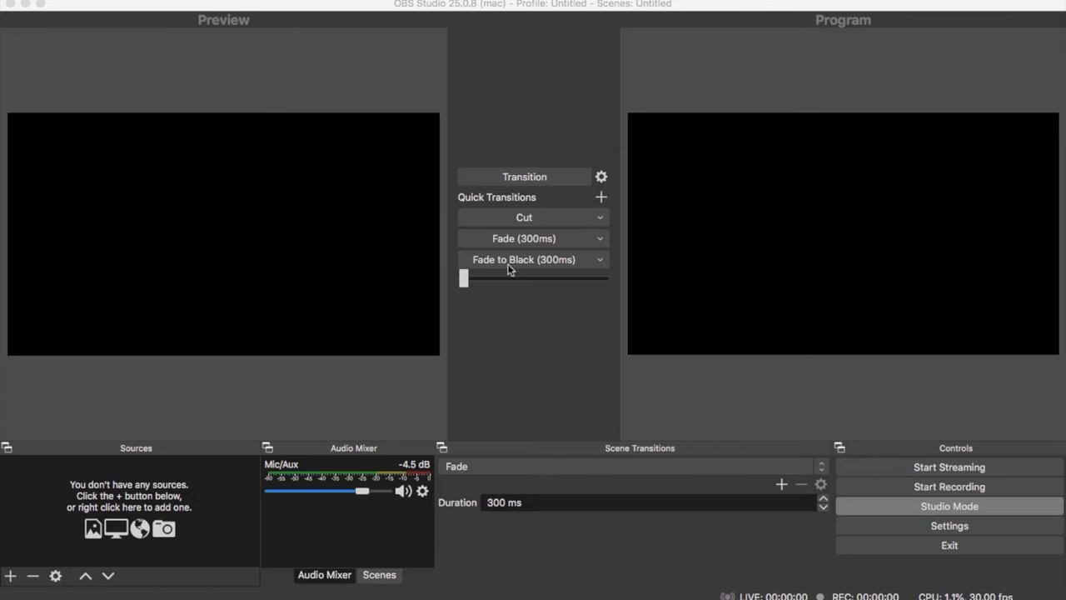
{"action": "left_click", "coordinate": [491, 287]}
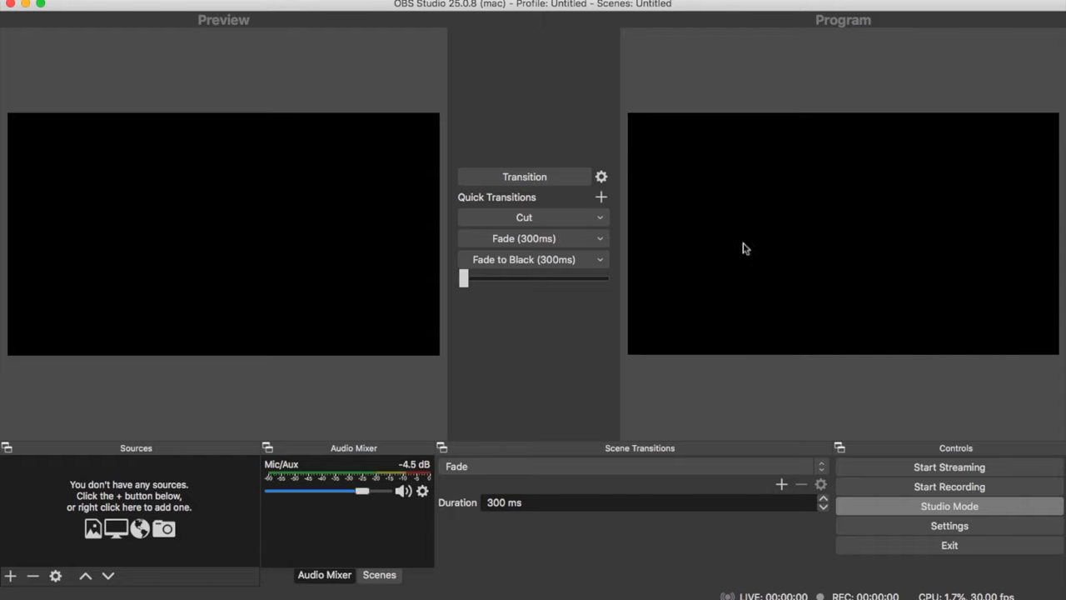
{"action": "mouse_move", "coordinate": [969, 256]}
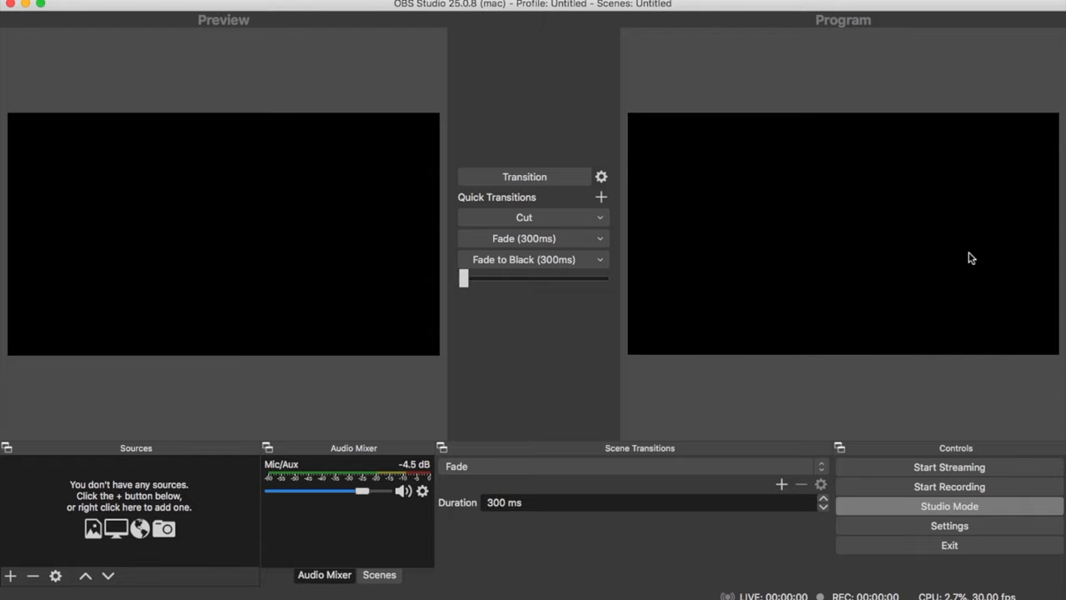
{"action": "mouse_move", "coordinate": [55, 460]}
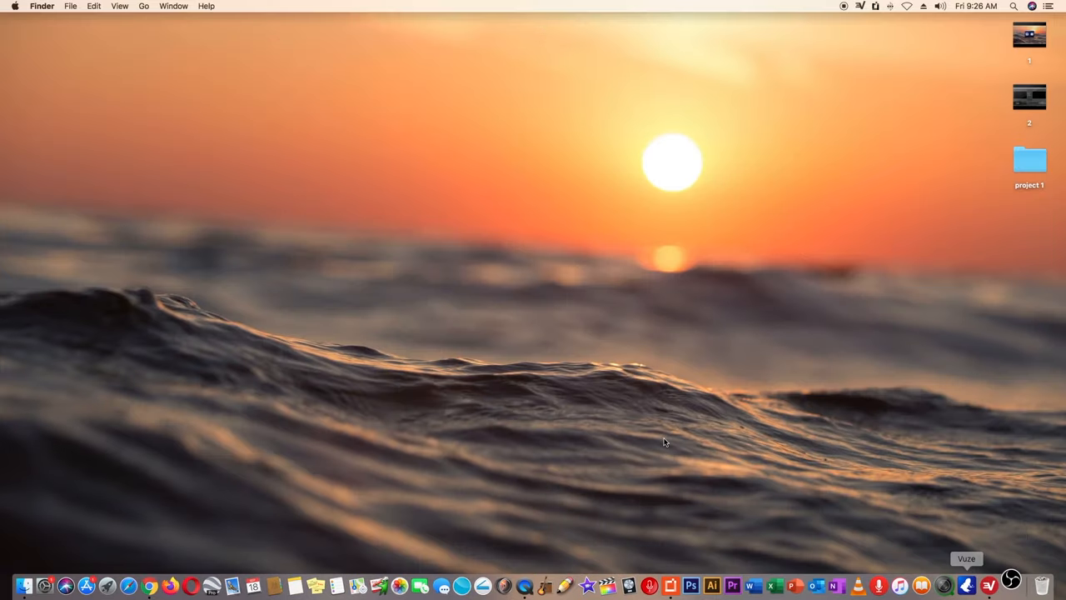
- Launch OBS Studio from the Dock
{"action": "left_click", "coordinate": [1000, 586]}
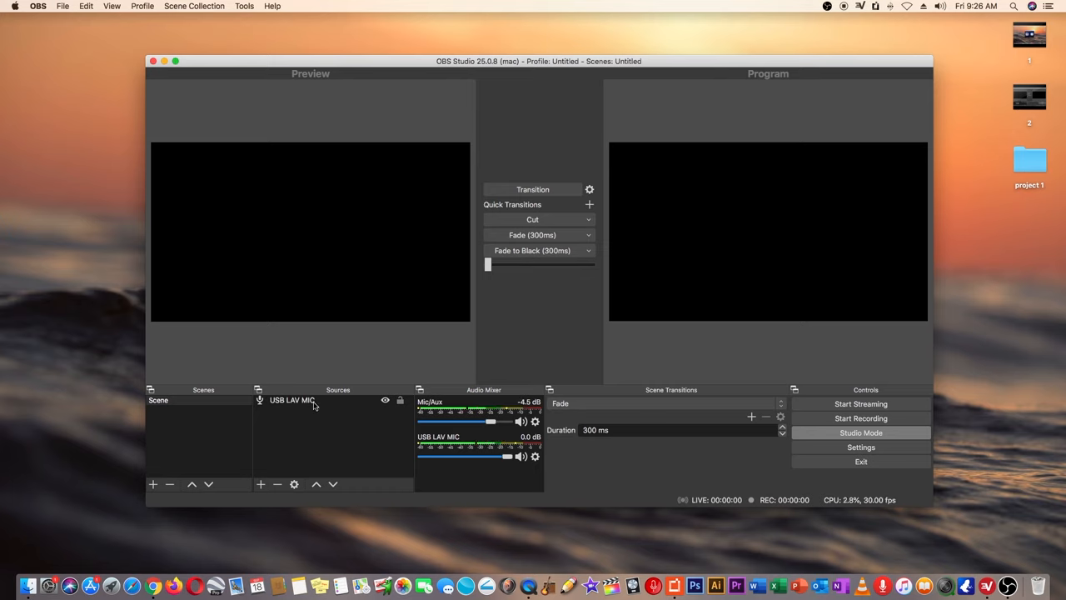
{"action": "mouse_move", "coordinate": [658, 409]}
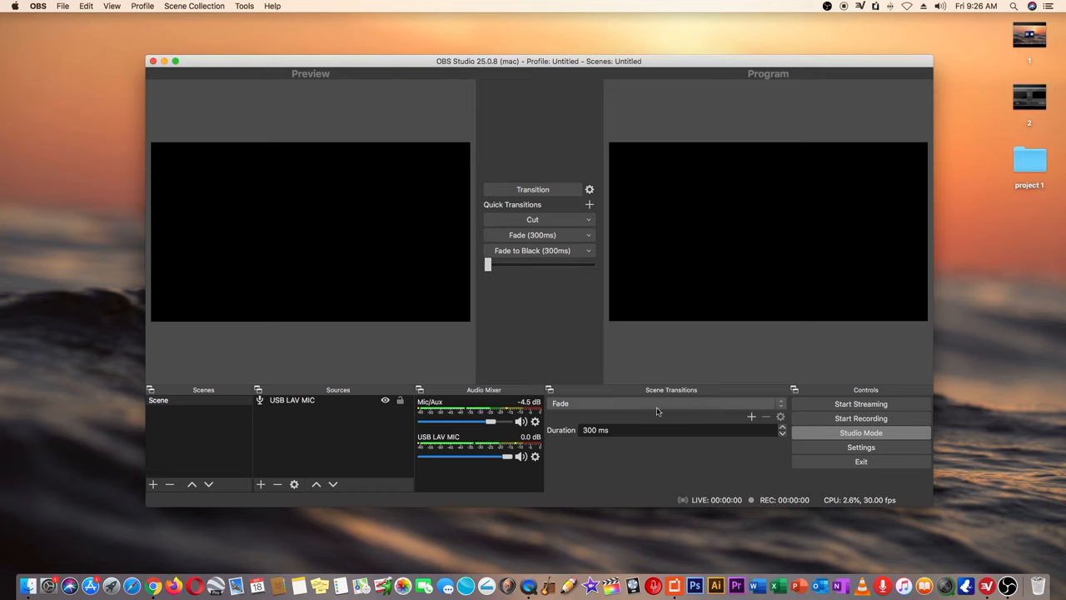
{"action": "mouse_move", "coordinate": [210, 419]}
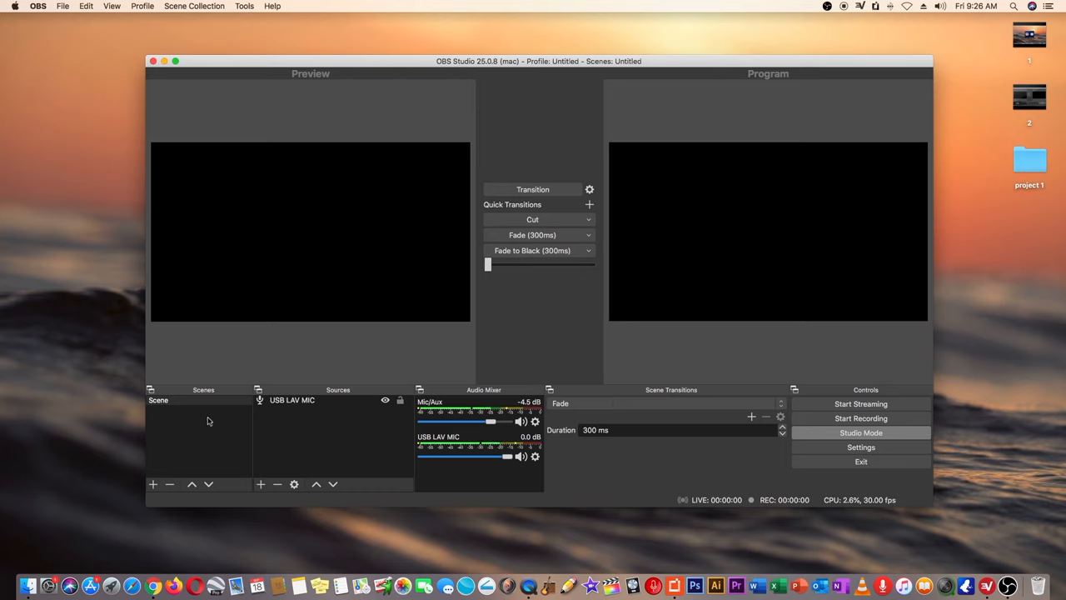
{"action": "mouse_move", "coordinate": [343, 277]}
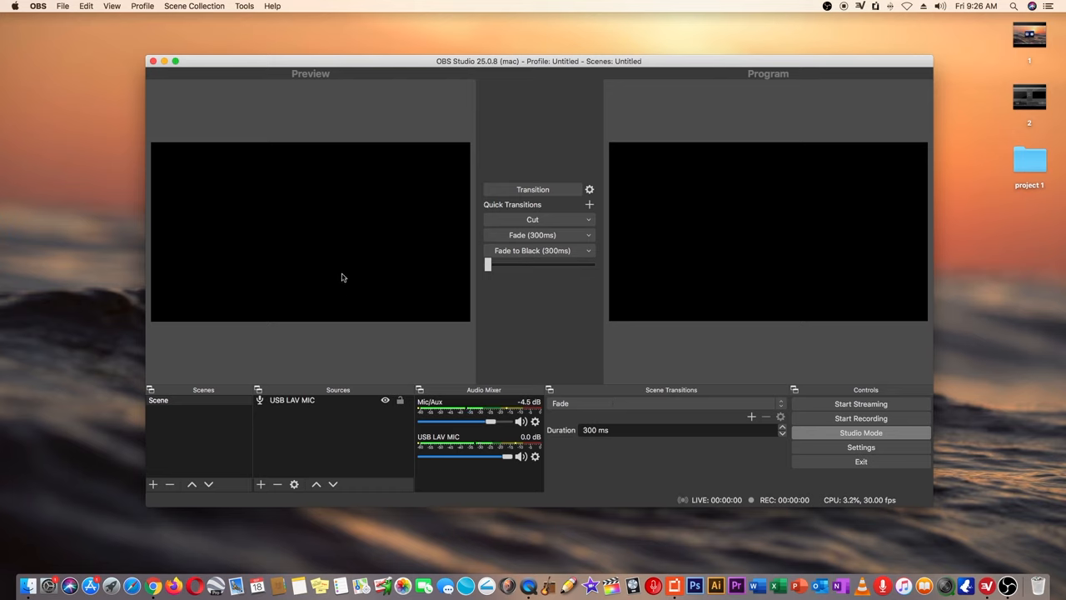
{"action": "mouse_move", "coordinate": [718, 265]}
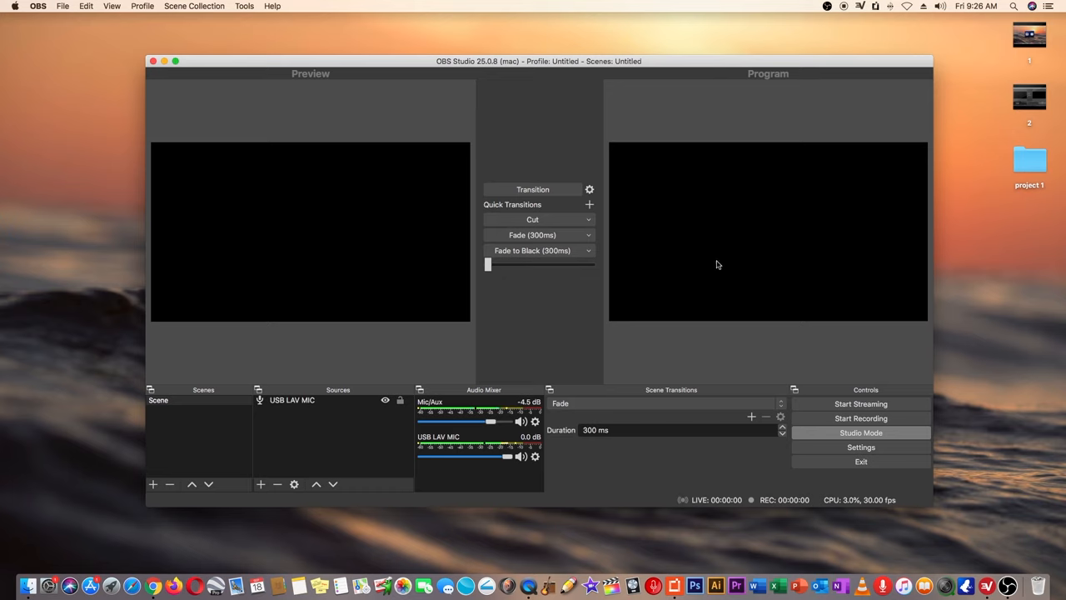
{"action": "mouse_move", "coordinate": [356, 307]}
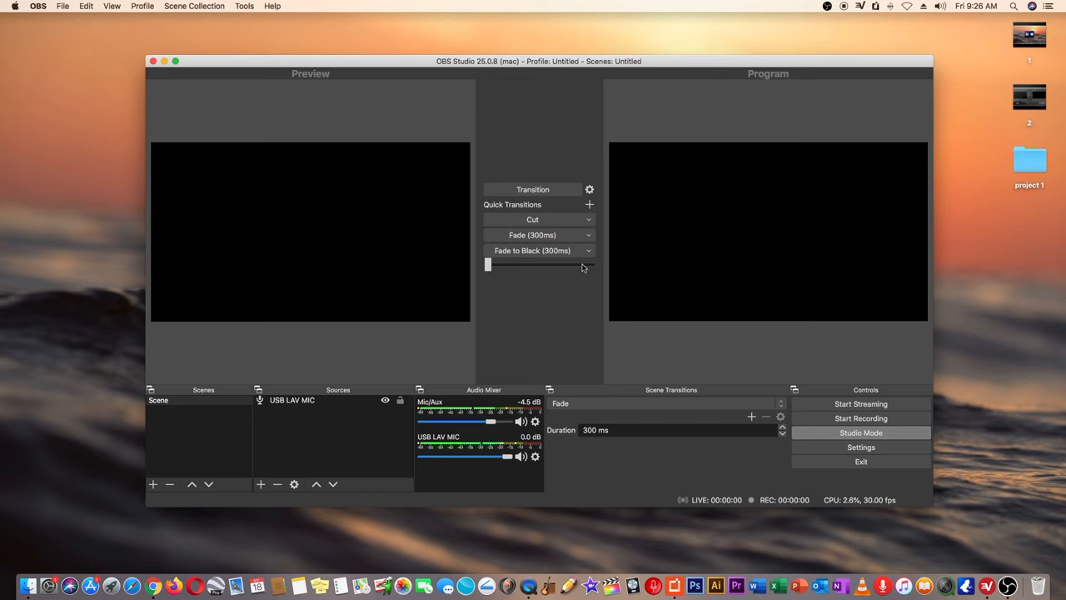
- Toggle OBS studio mode between a single preview canvas and separate preview/program panes
{"action": "left_click", "coordinate": [859, 433]}
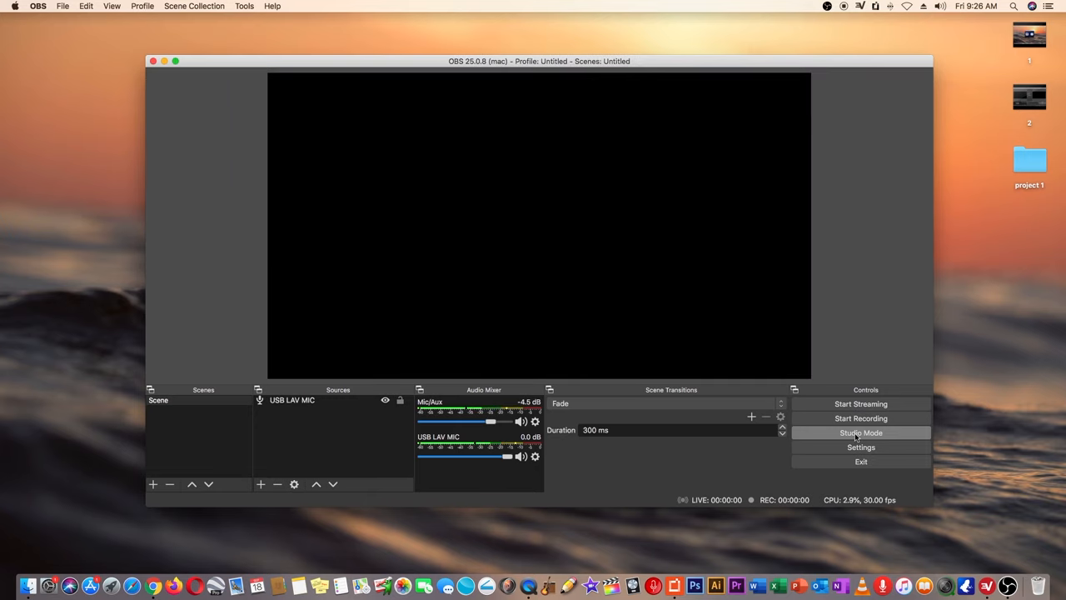
{"action": "left_click", "coordinate": [860, 433]}
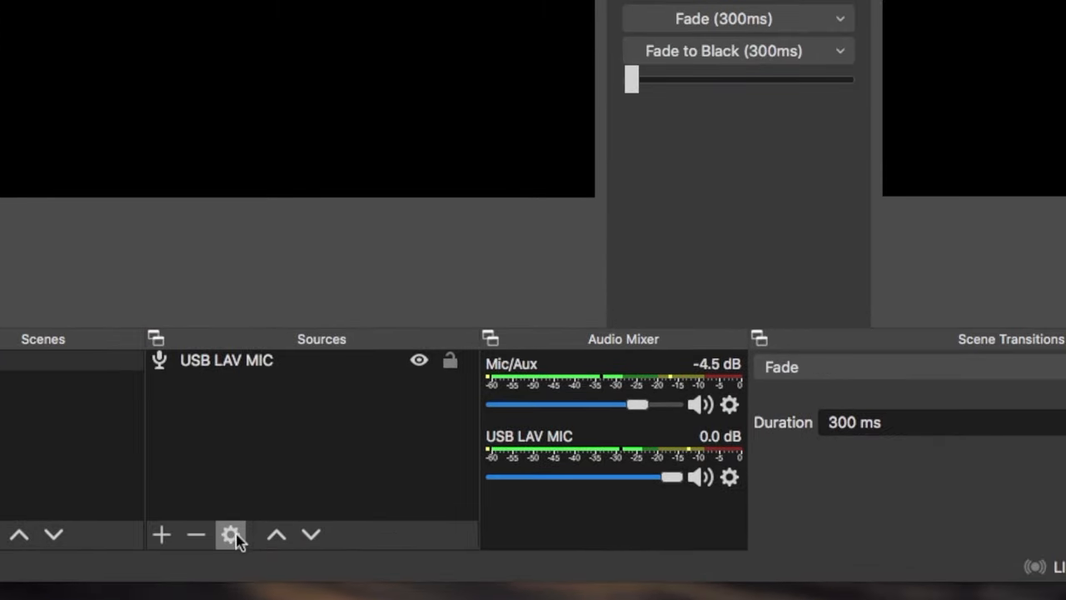
{"action": "mouse_move", "coordinate": [230, 534]}
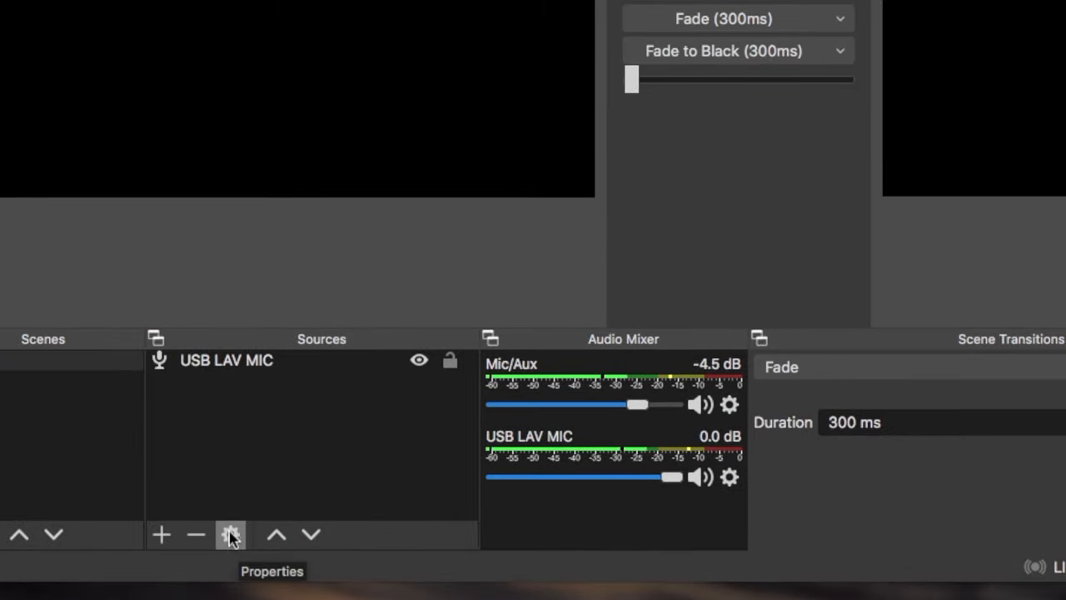
{"action": "mouse_move", "coordinate": [200, 536]}
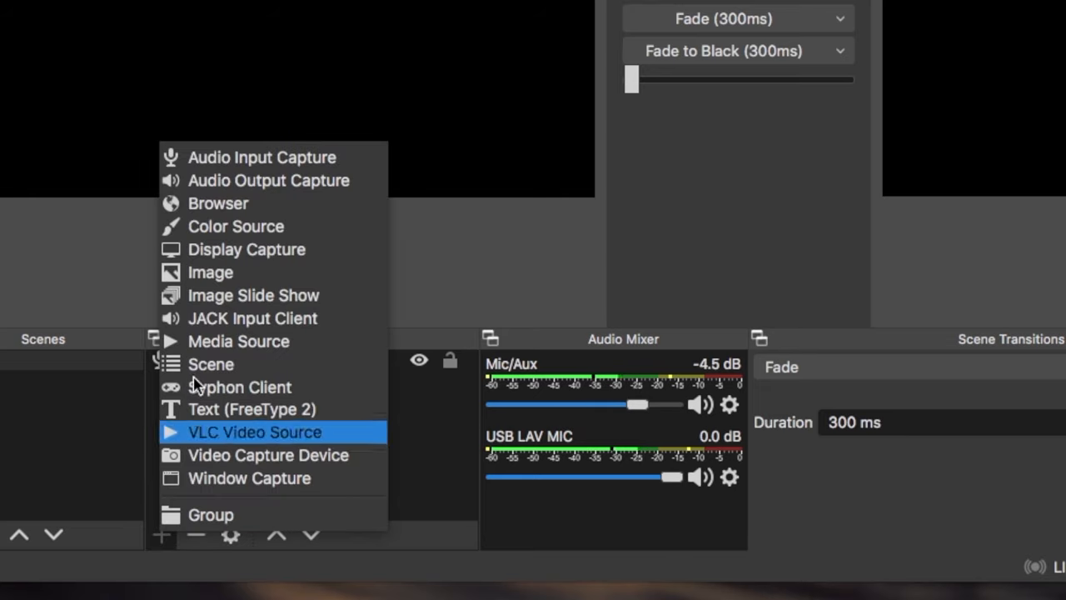
{"action": "mouse_move", "coordinate": [253, 410]}
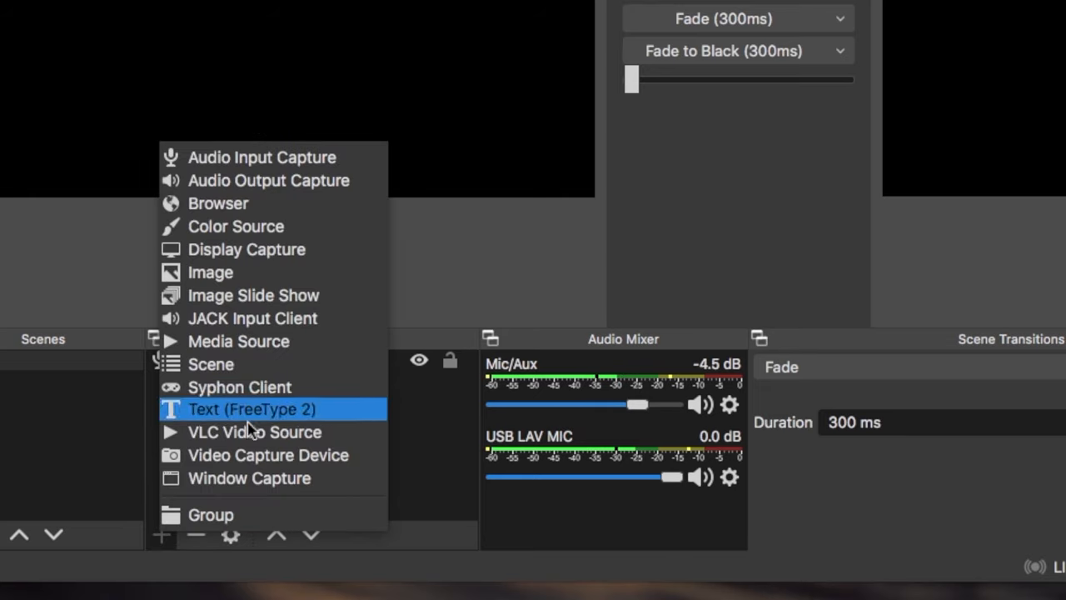
{"action": "mouse_move", "coordinate": [292, 454]}
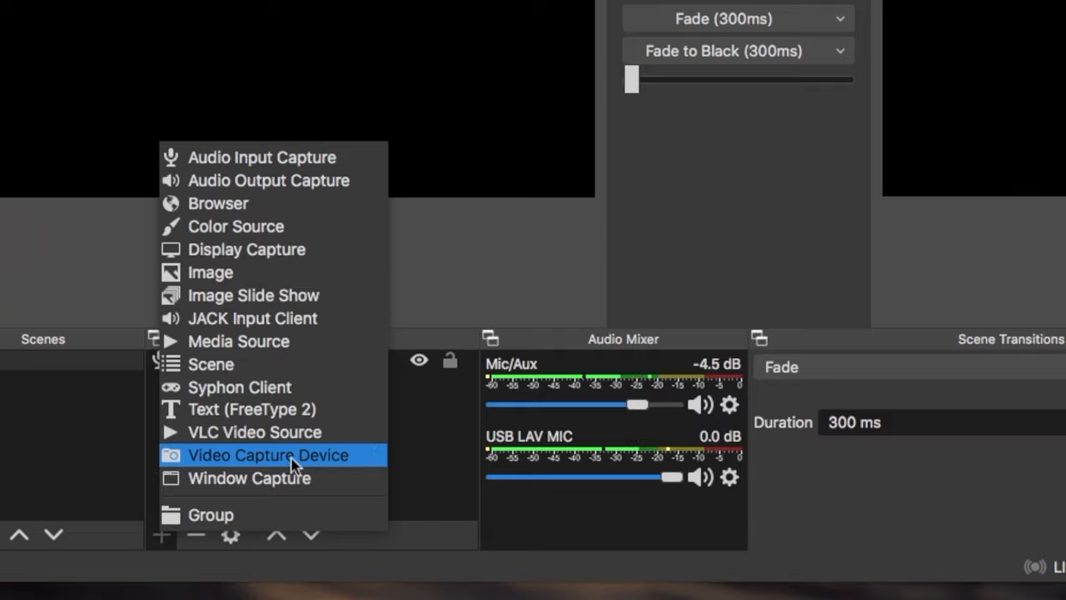
- Add a new Video Capture Device source named HDMI CARD
{"action": "left_click", "coordinate": [268, 455]}
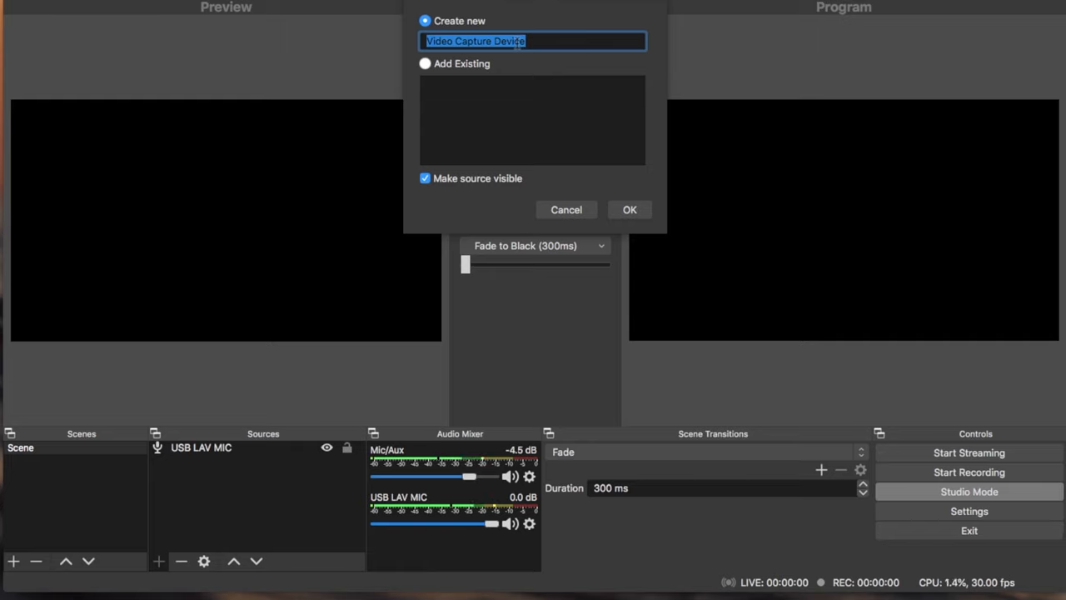
{"action": "type", "text": "HD"}
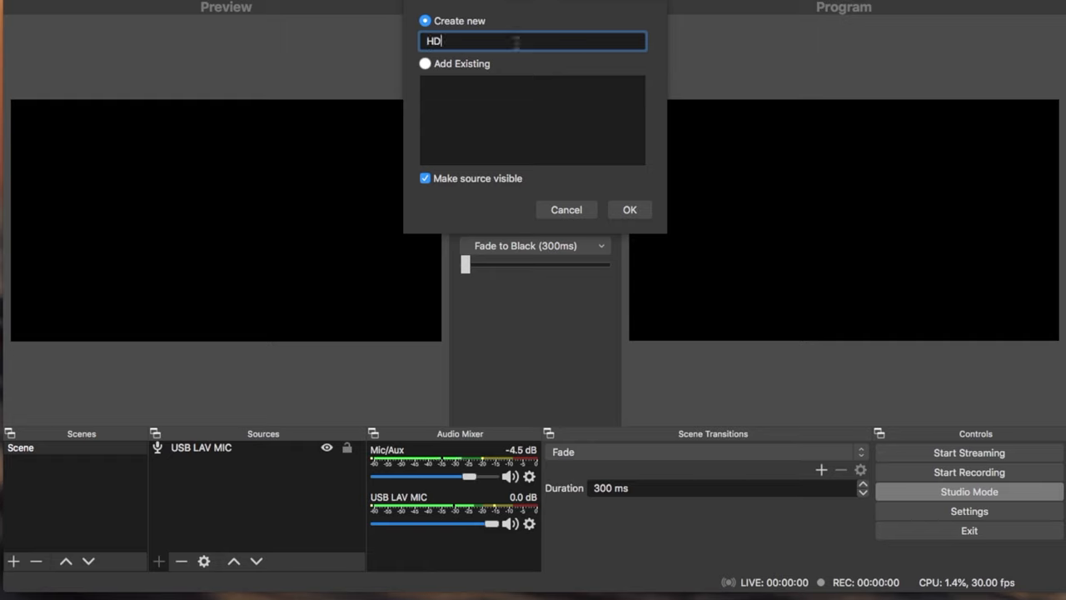
{"action": "type", "text": "MI"}
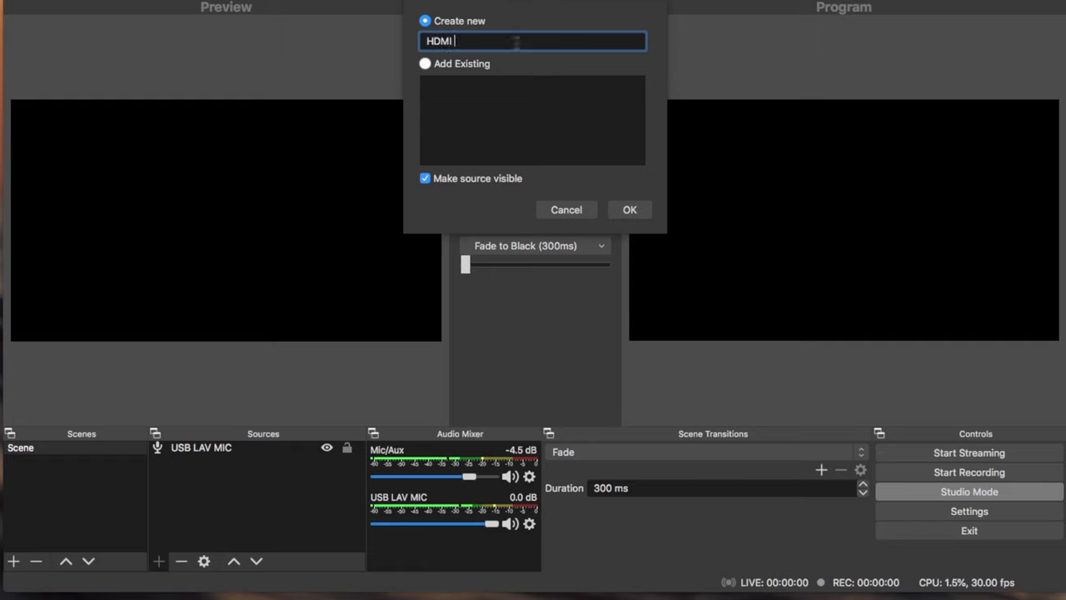
{"action": "type", "text": "C"}
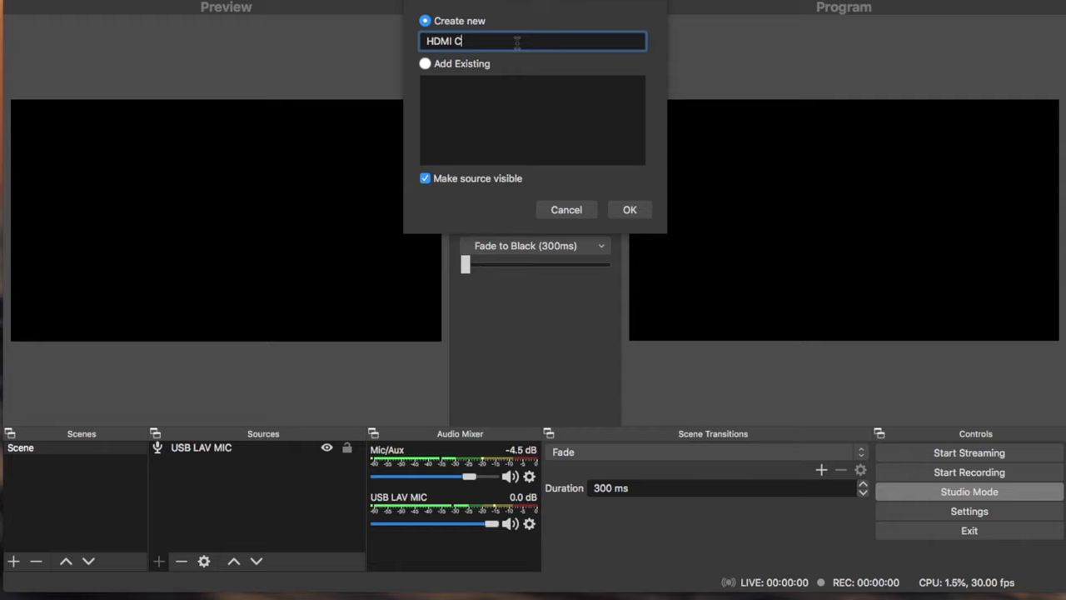
{"action": "type", "text": "ARD"}
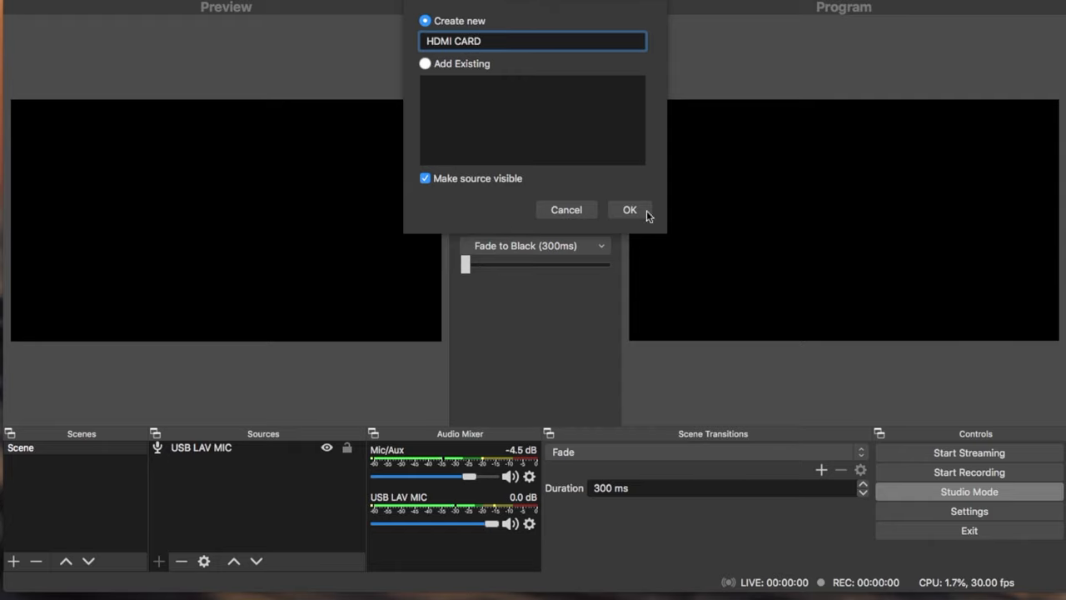
- Create the HDMI CARD source and set its device to USB Video so the camera feed appears
{"action": "left_click", "coordinate": [630, 210]}
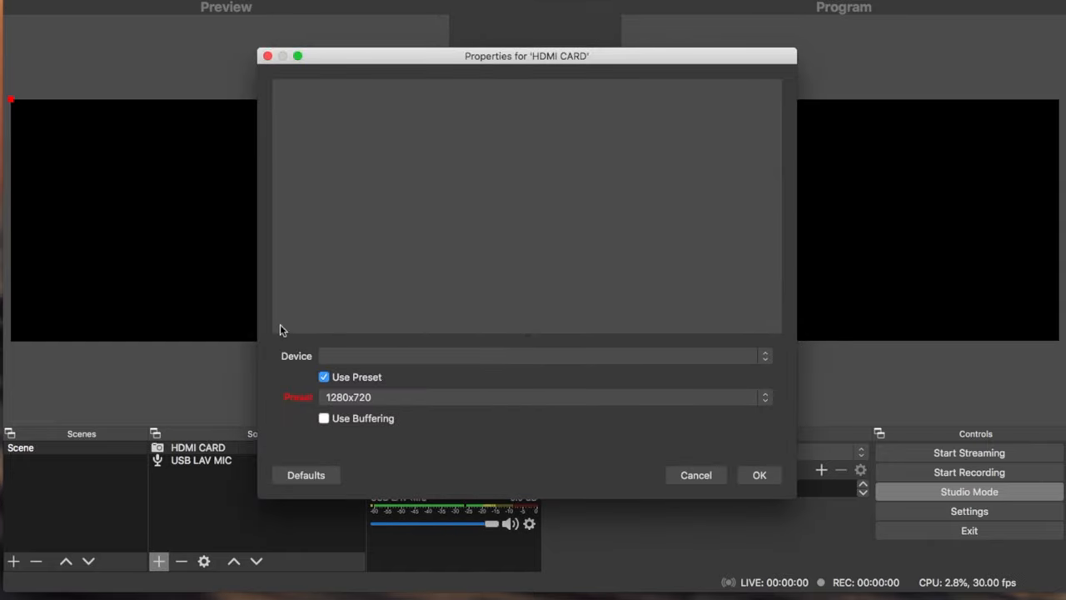
{"action": "mouse_move", "coordinate": [325, 373]}
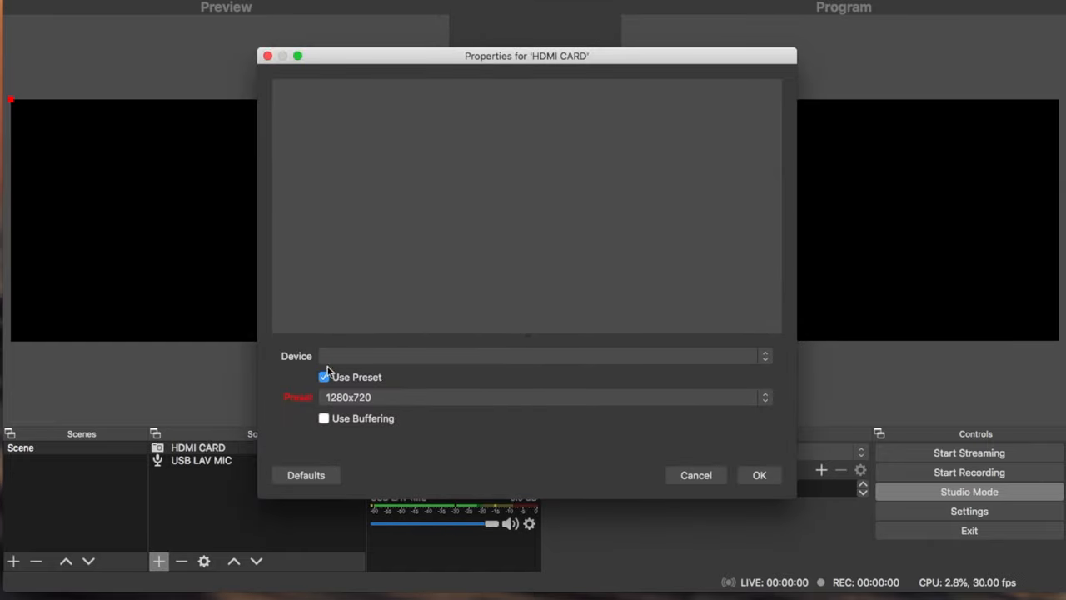
{"action": "left_click", "coordinate": [542, 357]}
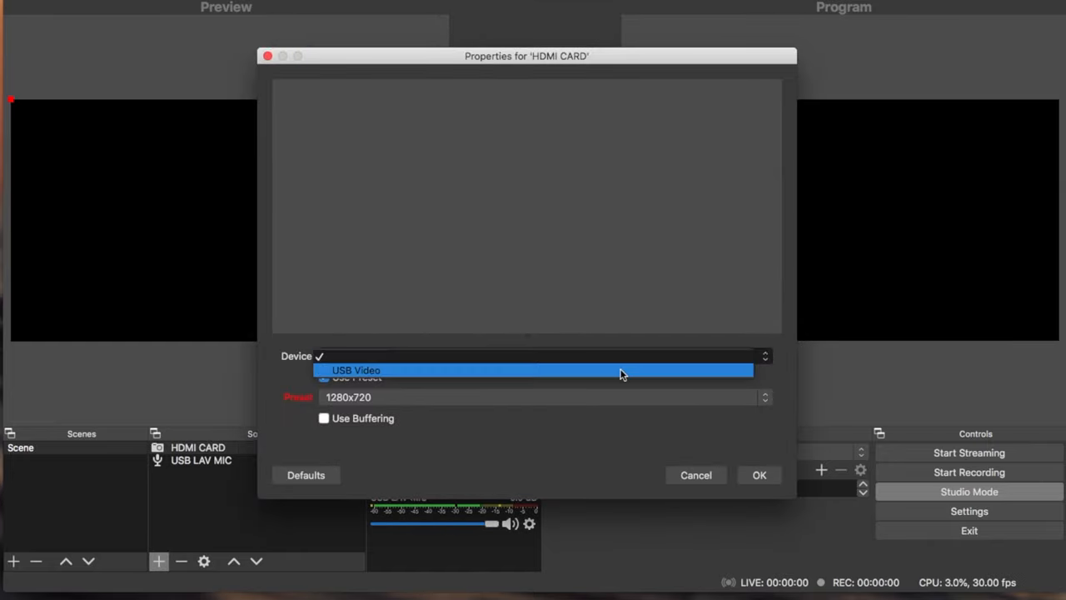
{"action": "mouse_move", "coordinate": [353, 373]}
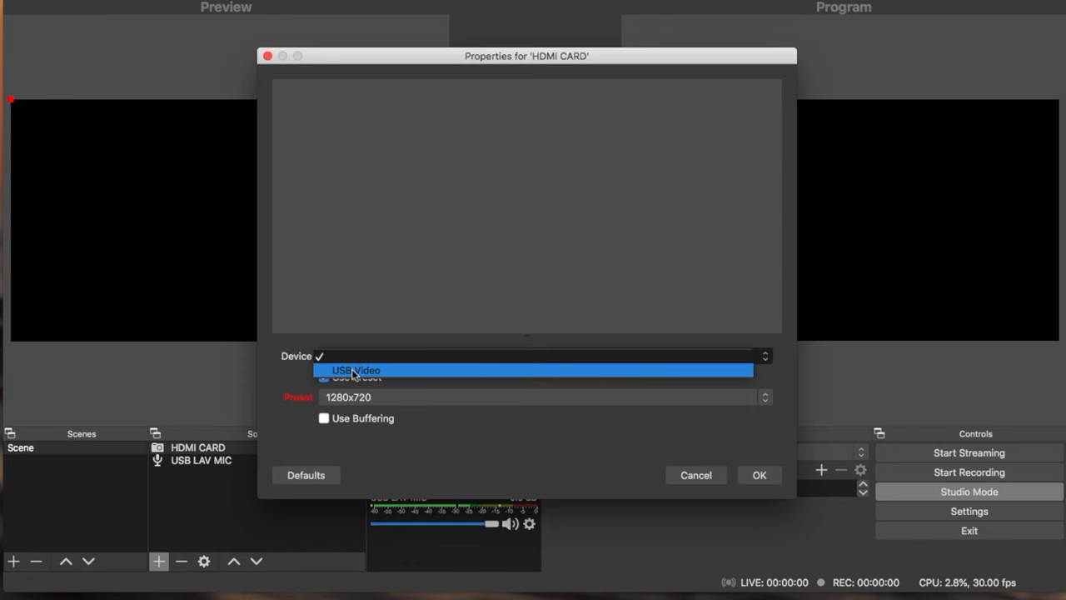
{"action": "left_click", "coordinate": [354, 370]}
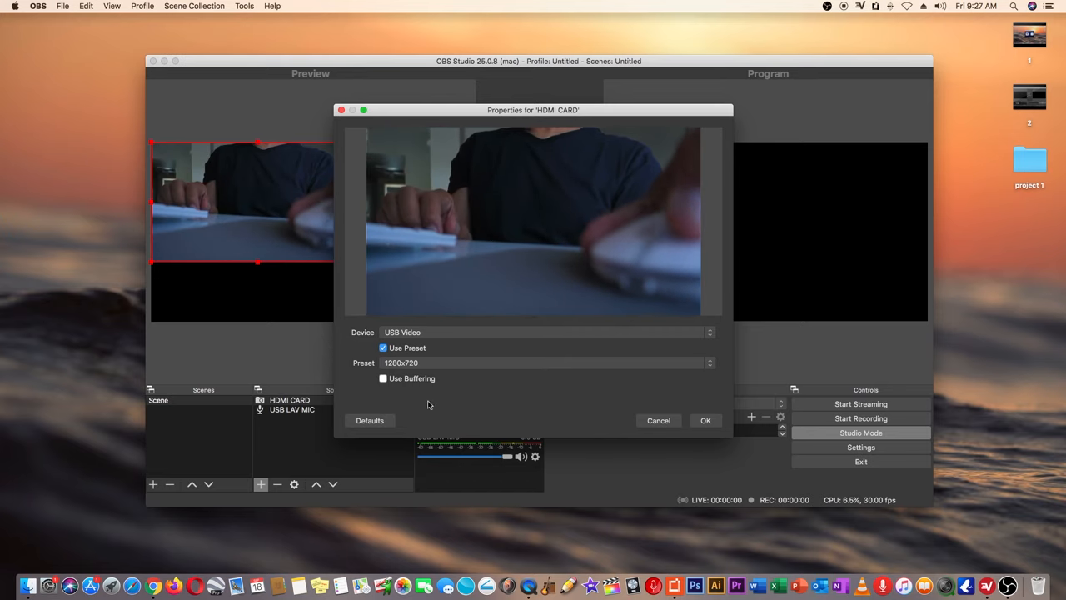
{"action": "left_click", "coordinate": [707, 419]}
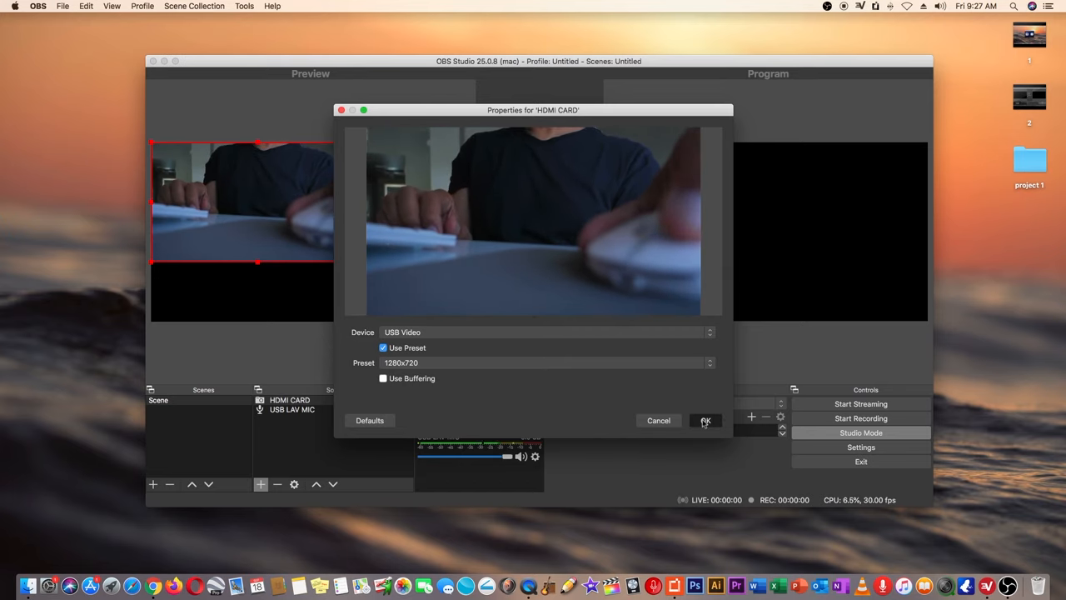
- Confirm the HDMI CARD properties and resize its picture on the preview canvas
{"action": "left_click", "coordinate": [706, 420]}
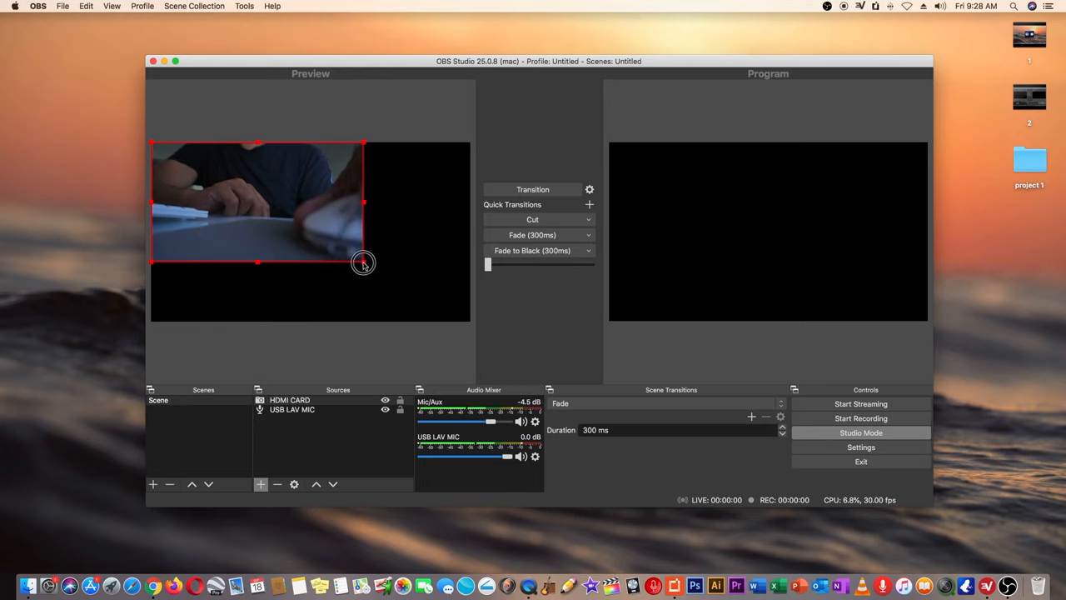
{"action": "left_click_drag", "start_coordinate": [364, 264], "coordinate": [379, 273]}
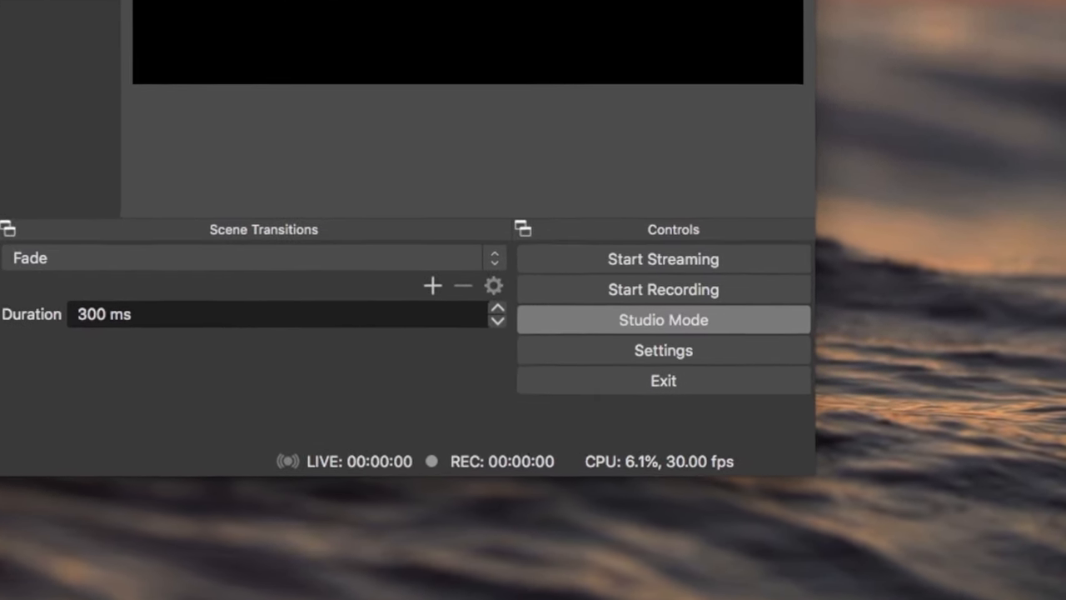
- Transition the camera feed to the program output and start recording
{"action": "left_click", "coordinate": [663, 320]}
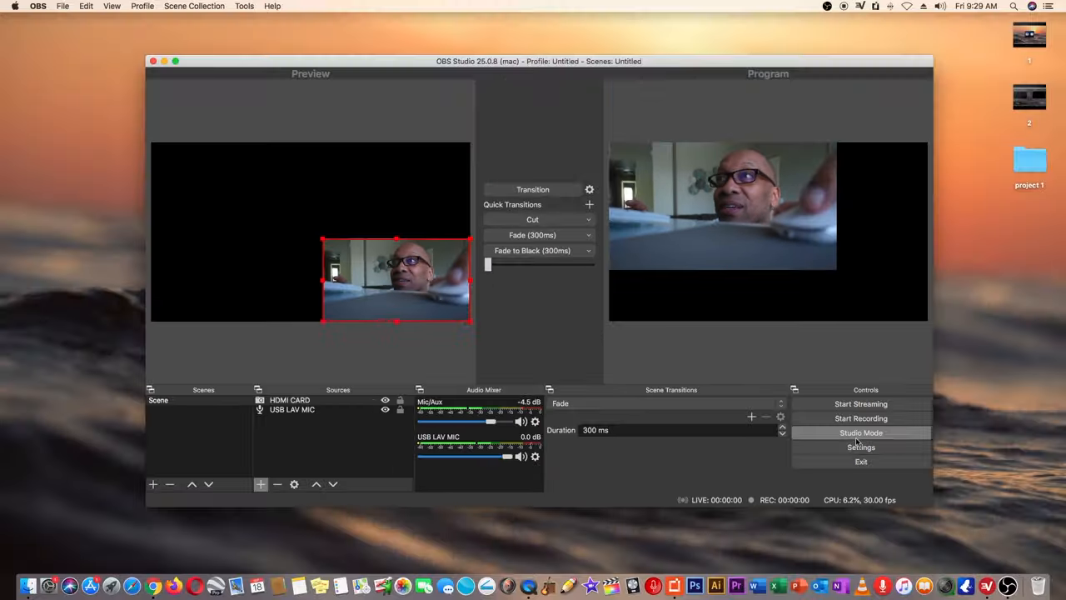
{"action": "mouse_move", "coordinate": [859, 418]}
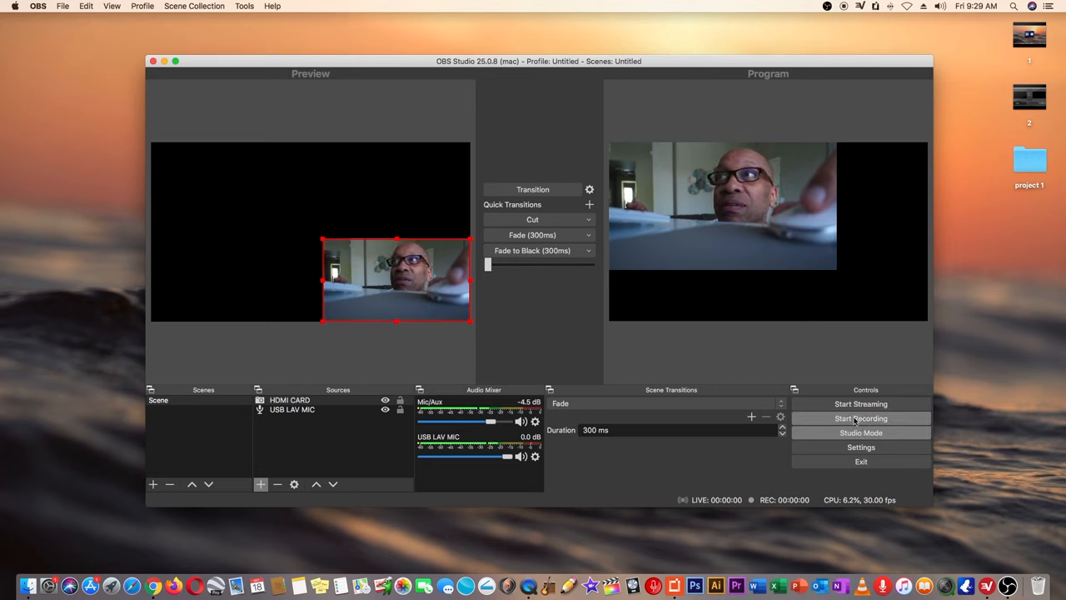
{"action": "left_click", "coordinate": [859, 418]}
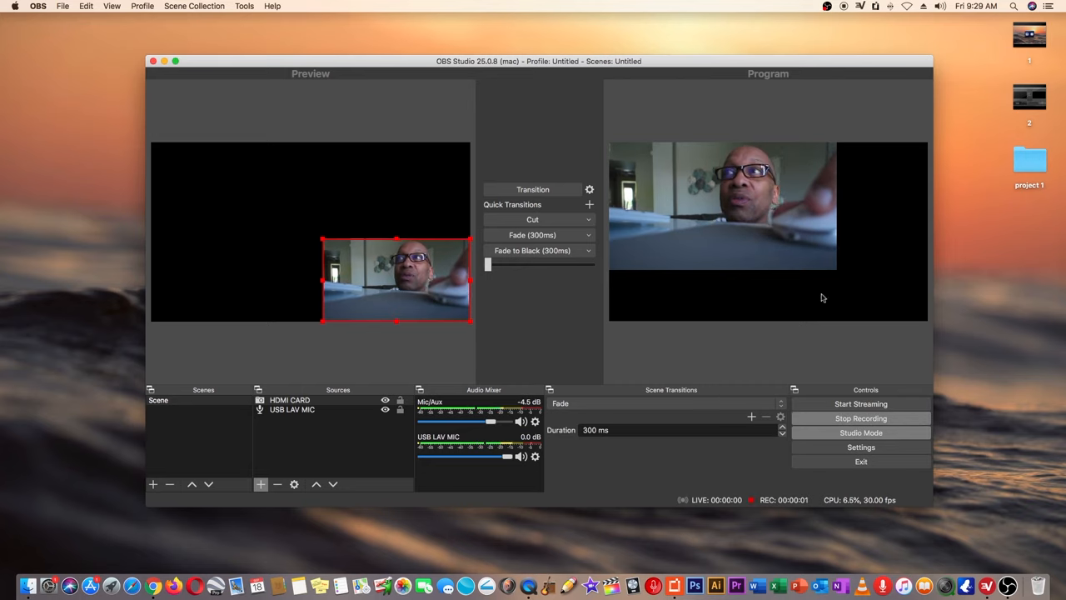